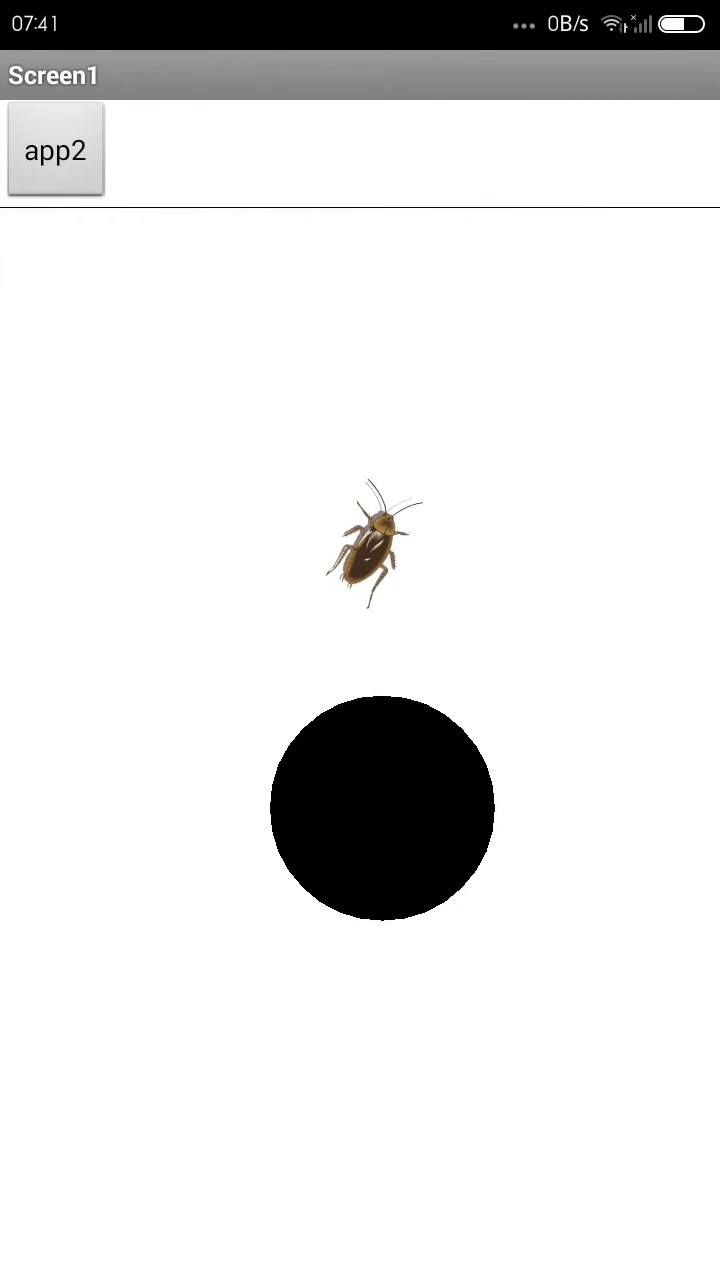
# Launch the La Cucaracha game screen from the app2 button.
pyautogui.click(55, 150)
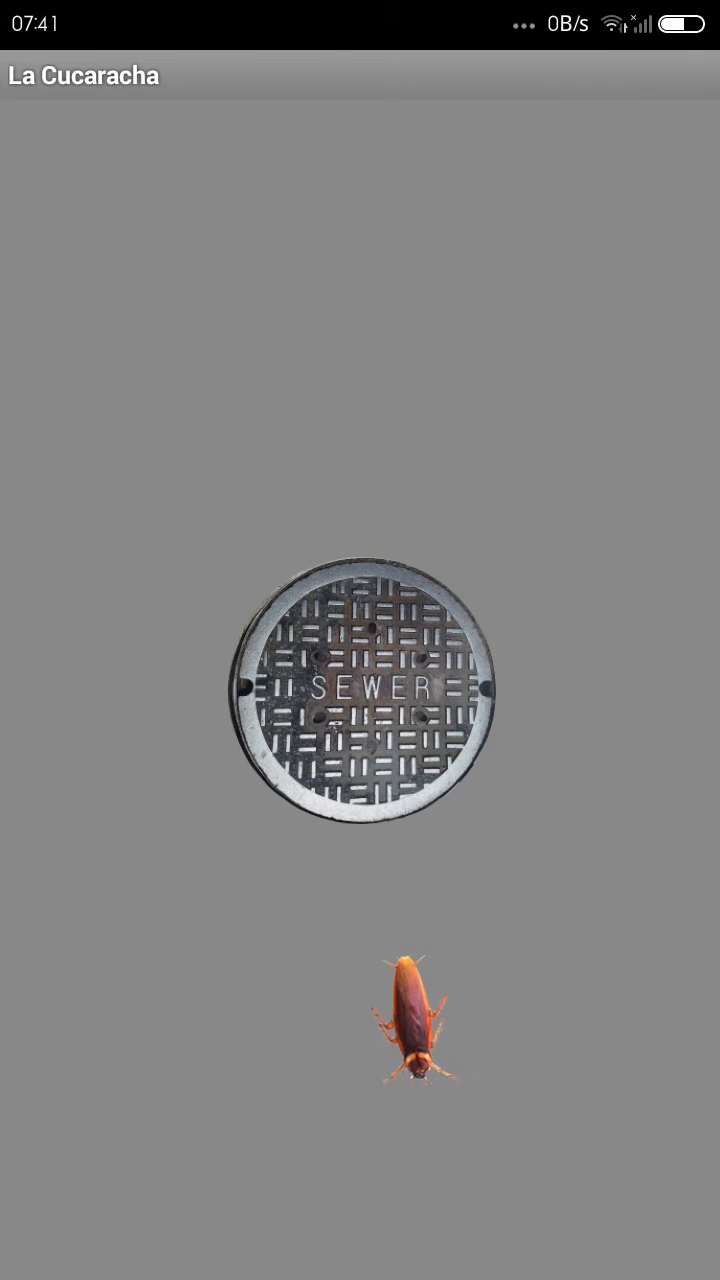
# Smash the cockroach crawling near the bottom of the canvas, leaving a splat.
pyautogui.click(413, 1030)
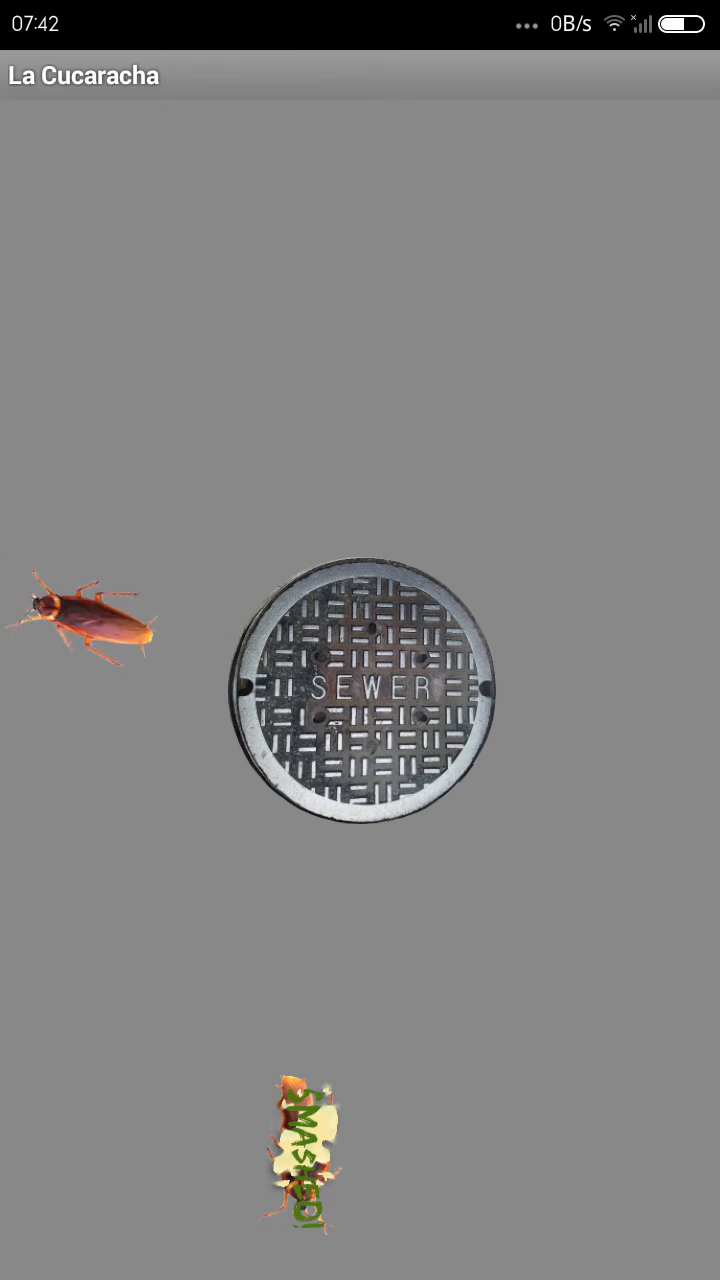
pyautogui.click(80, 630)
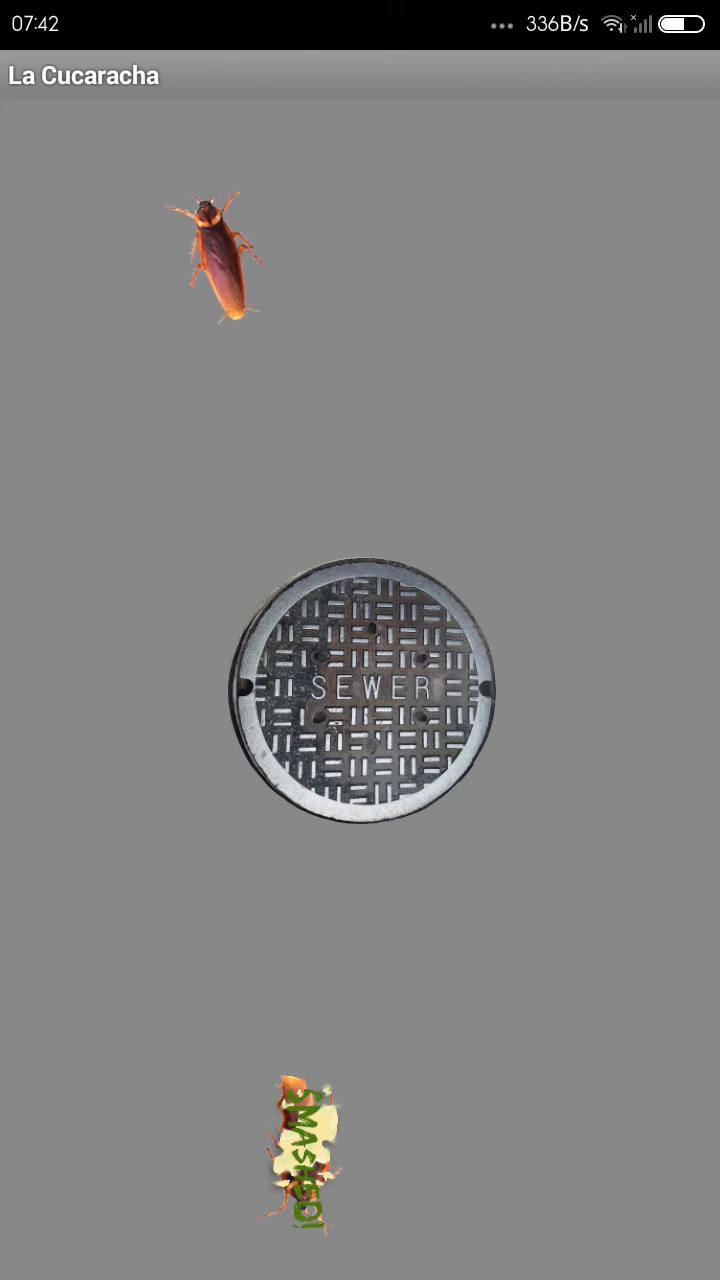
pyautogui.click(220, 260)
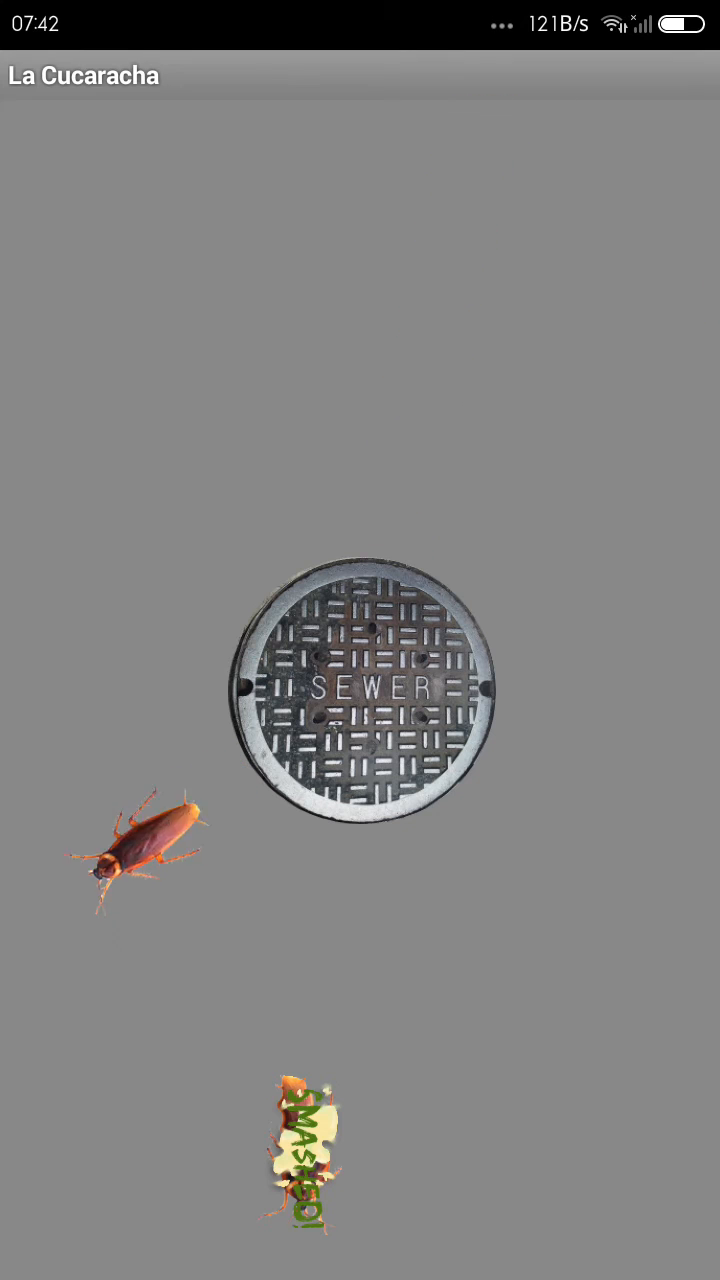
pyautogui.click(140, 860)
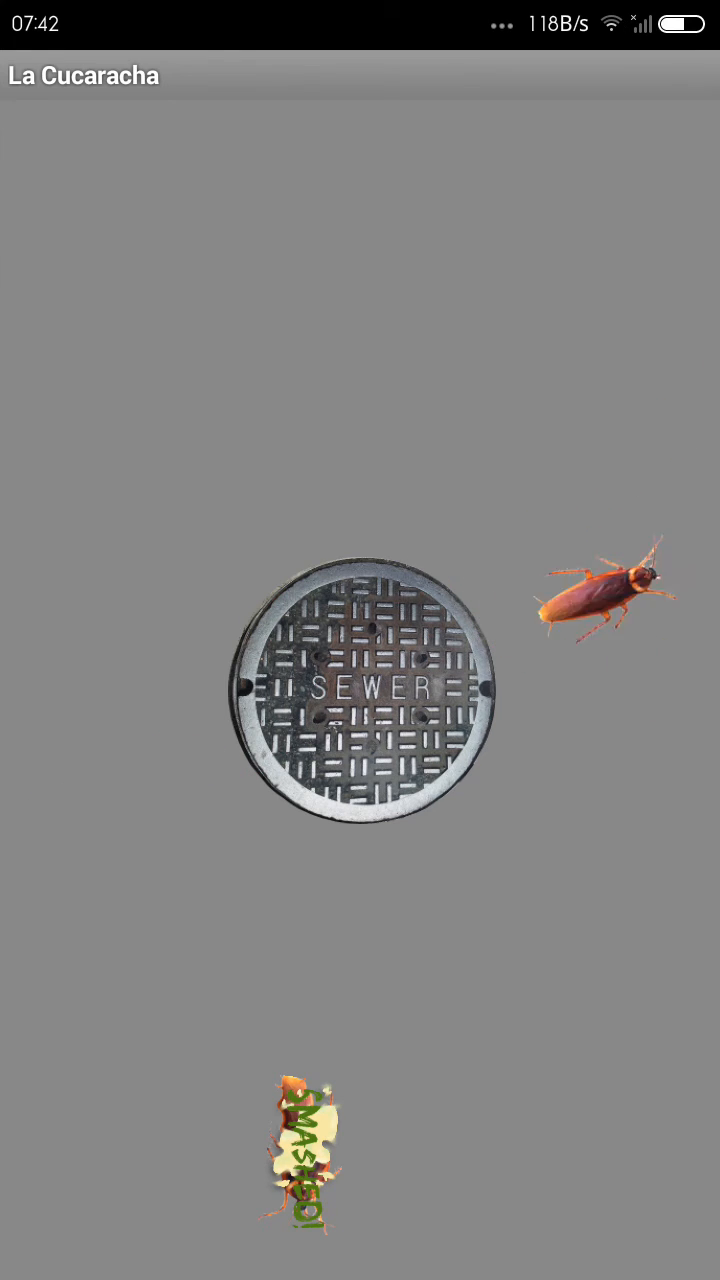
# Tap at the crawling cockroach, then hit it left of the sewer cover.
pyautogui.click(605, 610)
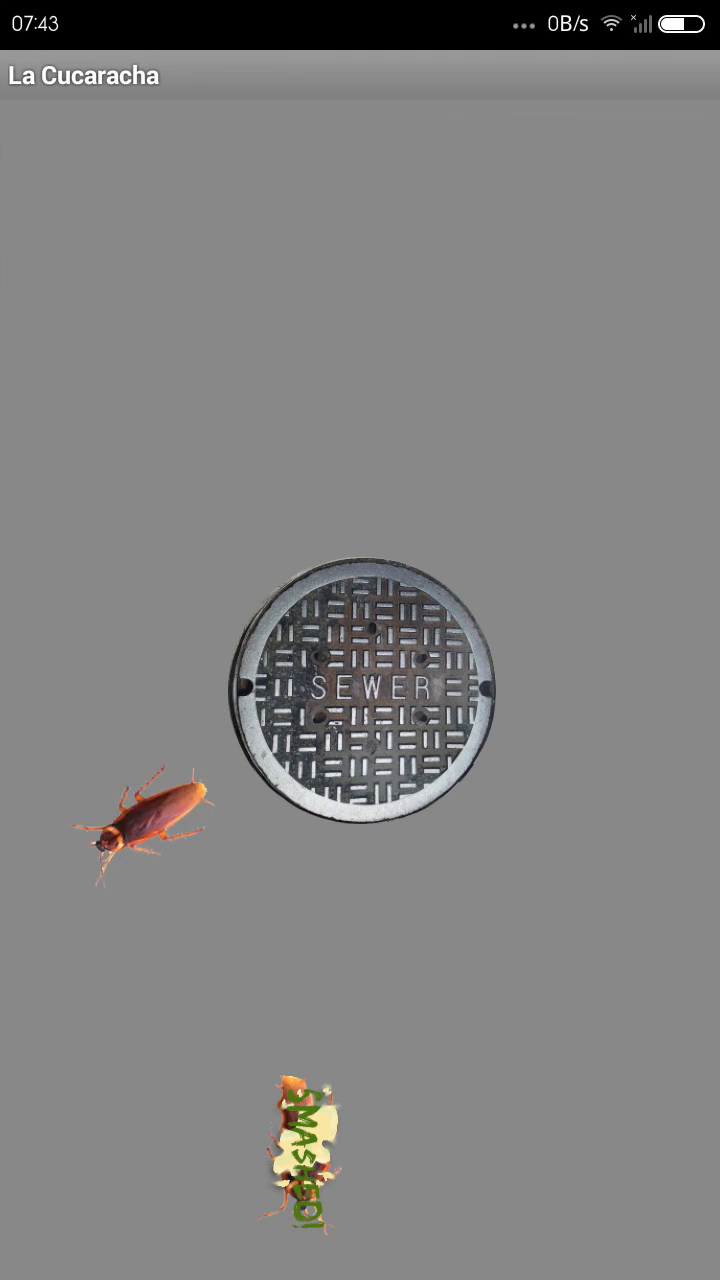
pyautogui.click(140, 840)
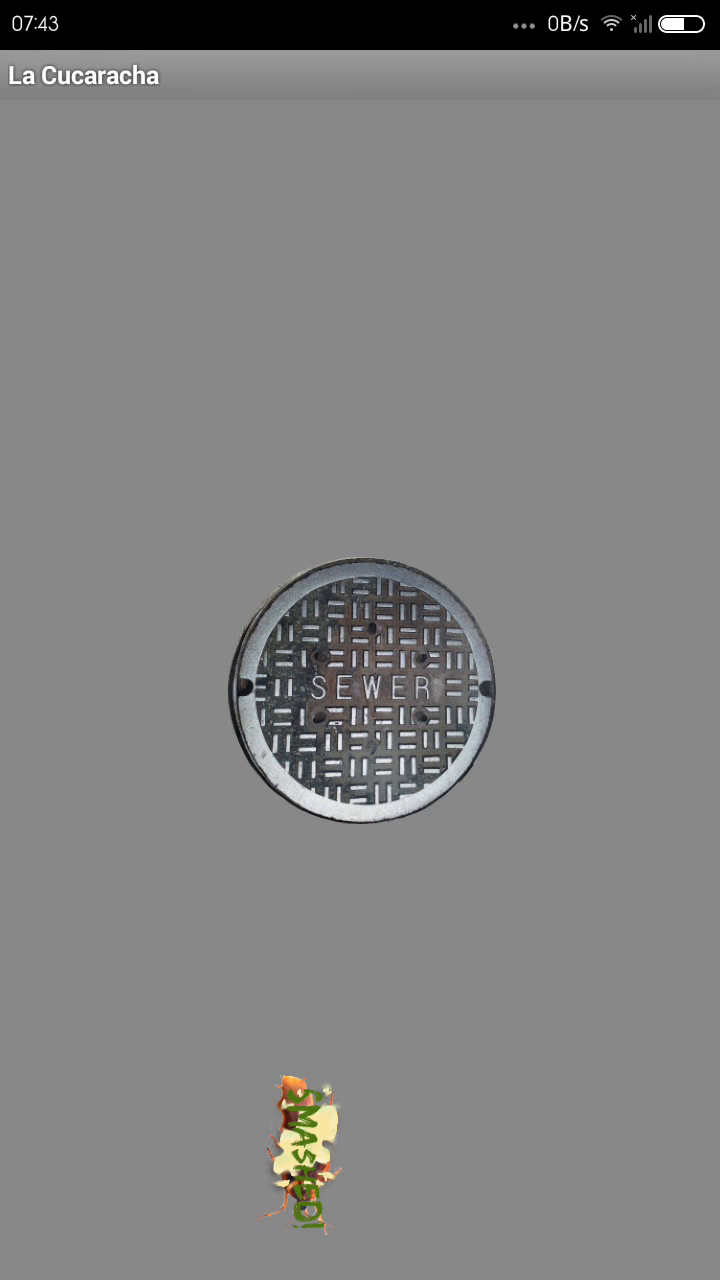